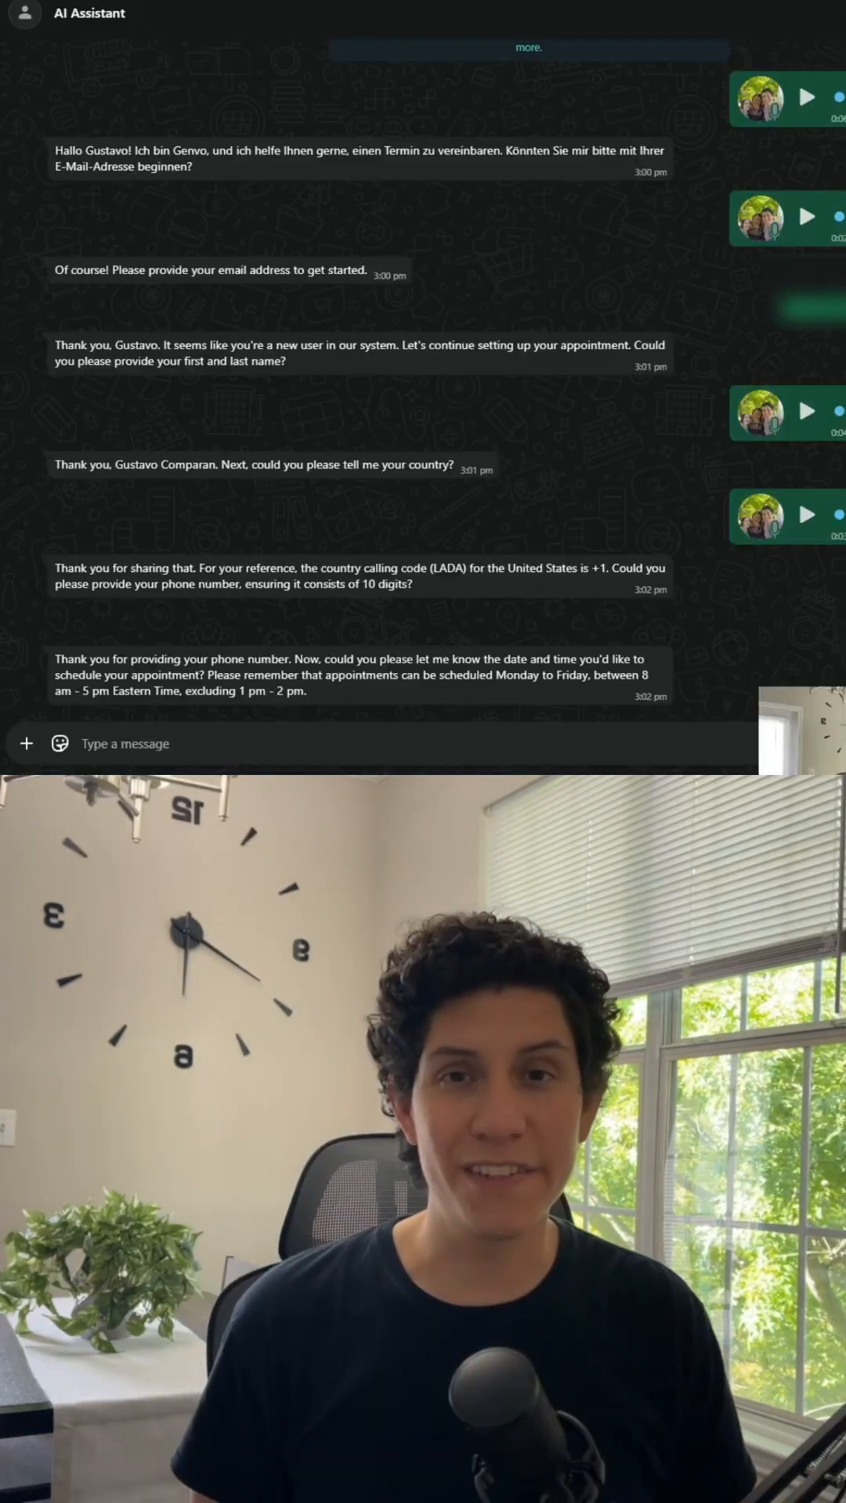
- Reply in the AI Assistant chat asking for May 7th at 9:30am
{"action": "type", "text": "May 7th at"}
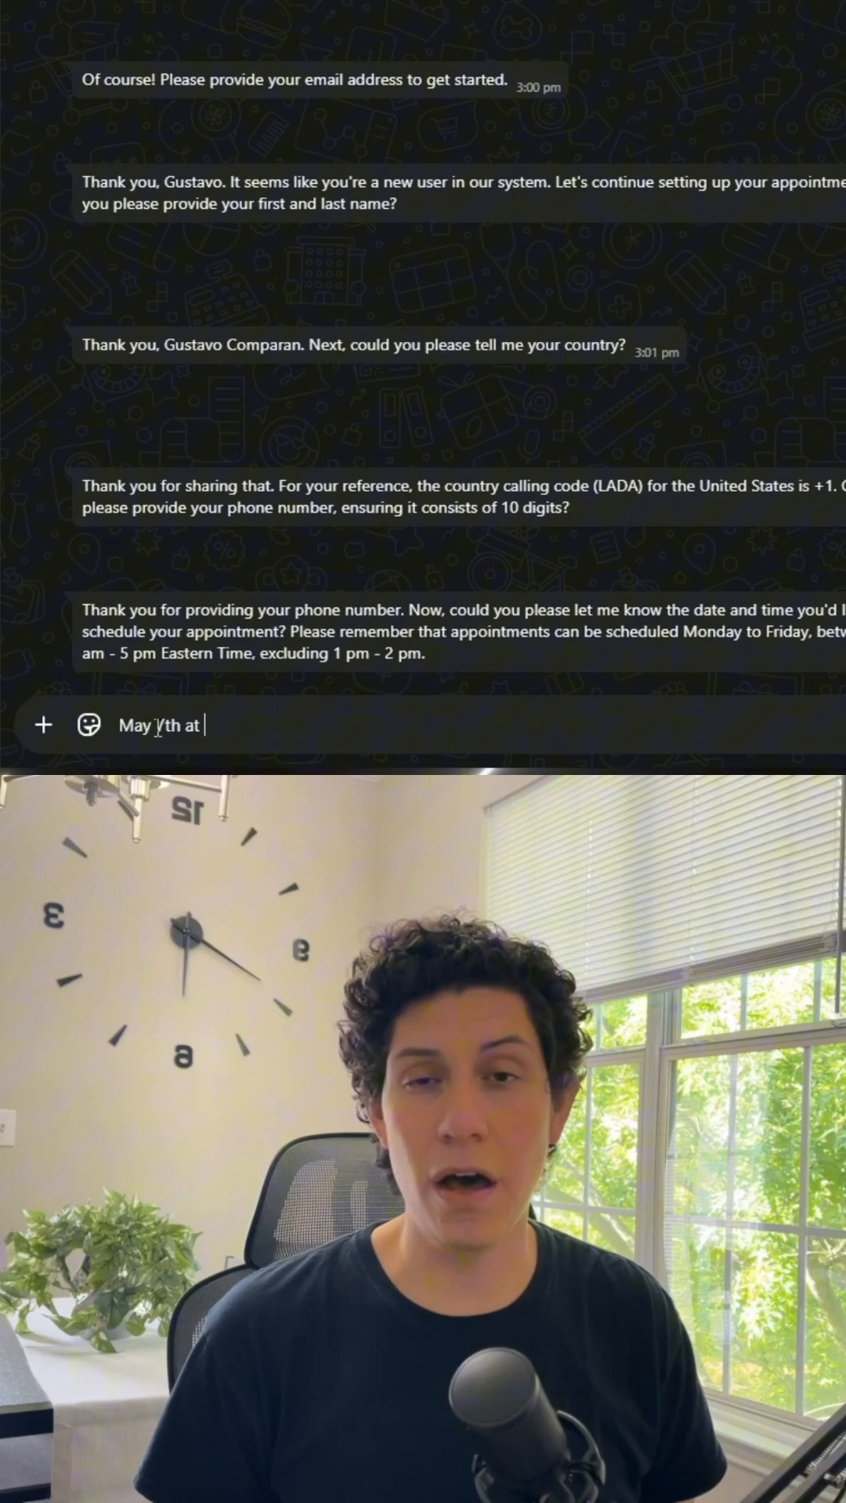
{"action": "type", "text": "9:30am"}
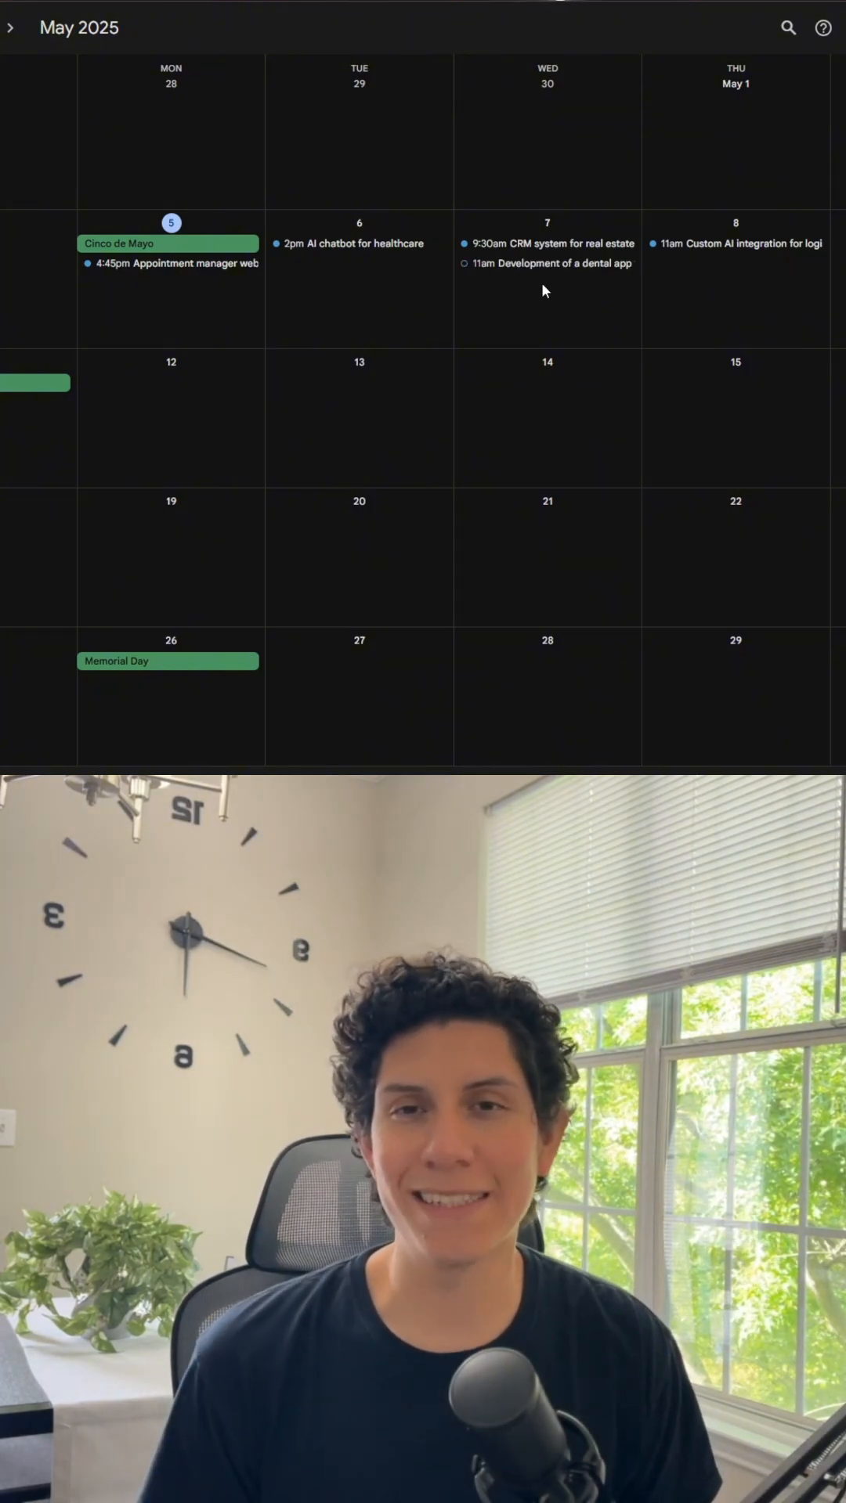
- Check the 9:30am CRM system for real estate event on May 7 in Google Calendar
{"action": "left_click", "coordinate": [550, 264]}
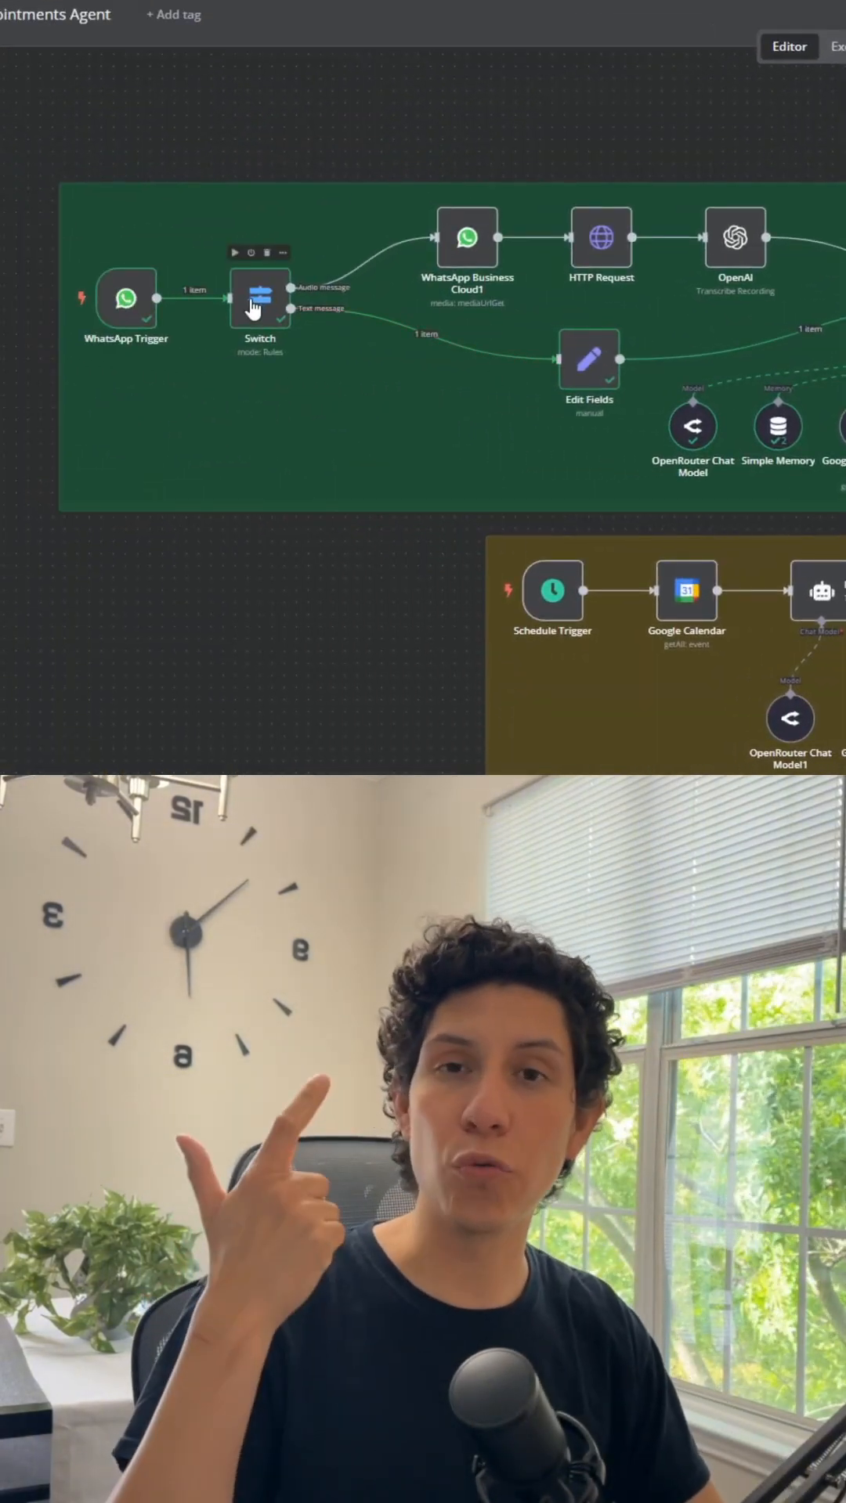
{"action": "mouse_move", "coordinate": [121, 463]}
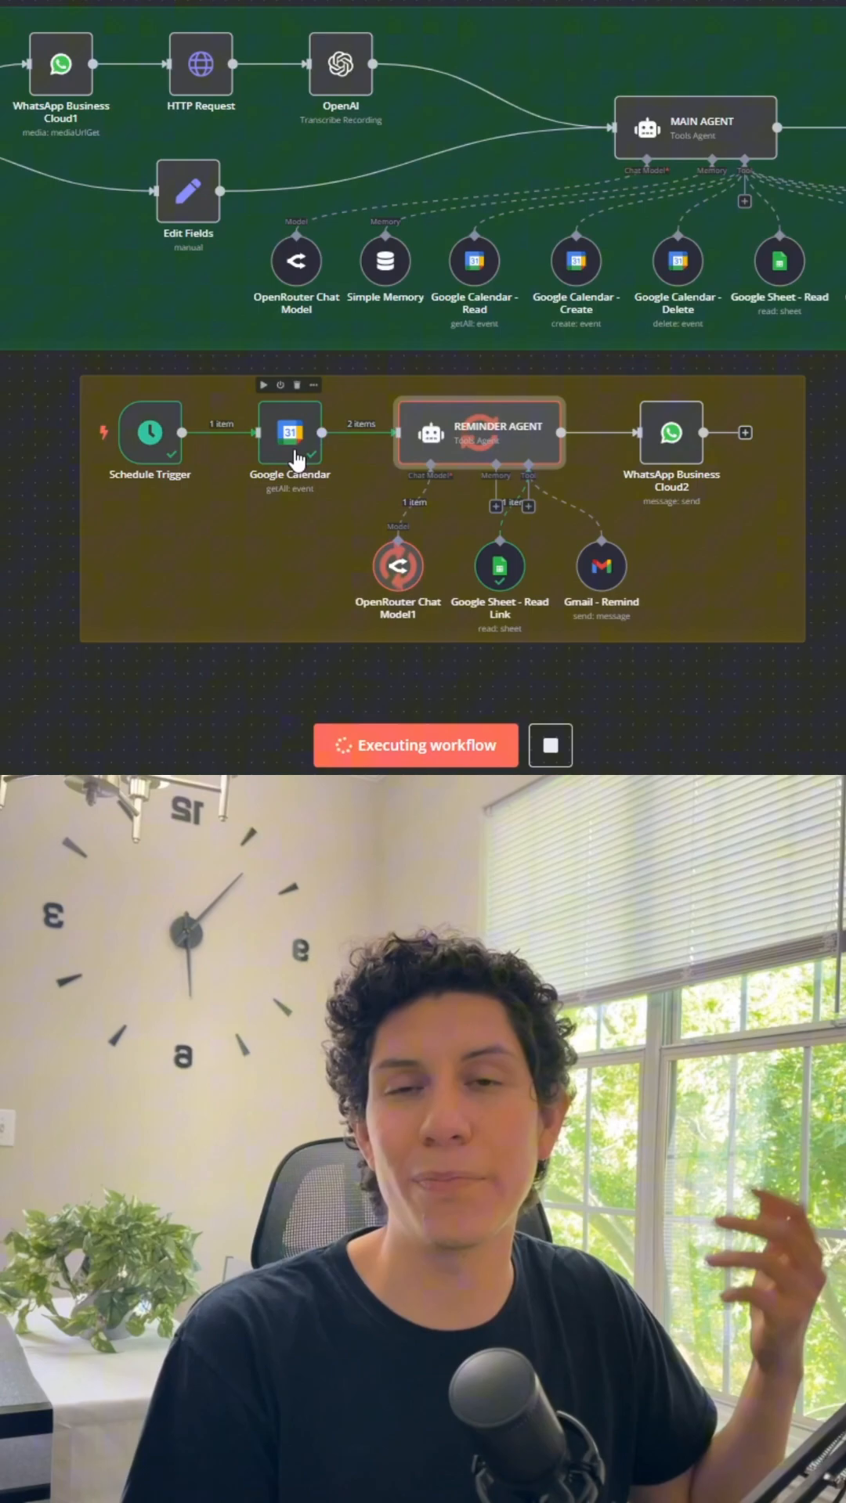
{"action": "mouse_move", "coordinate": [320, 468]}
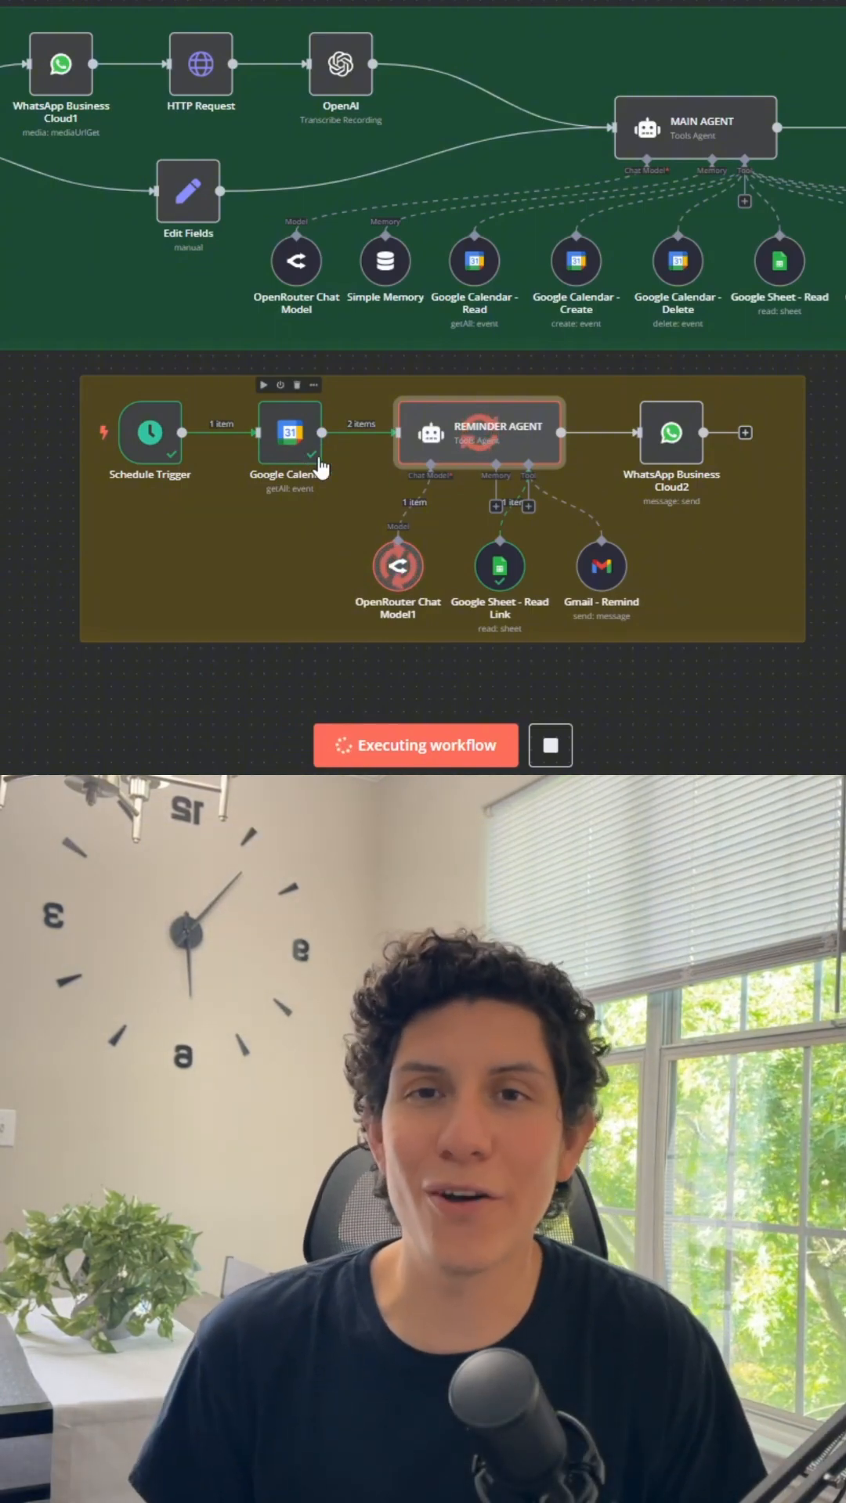